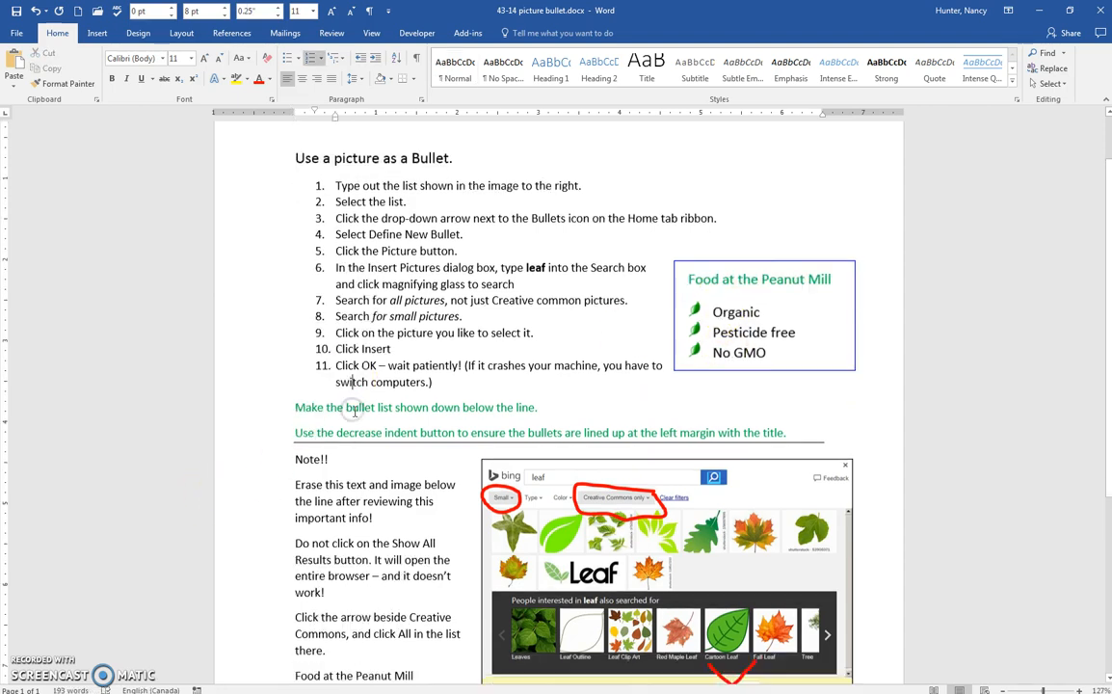
Bold the 'Food at the Peanut Mill' heading and select the three list items below it
{"action": "scroll", "scroll_direction": "down", "scroll_amount": 3}
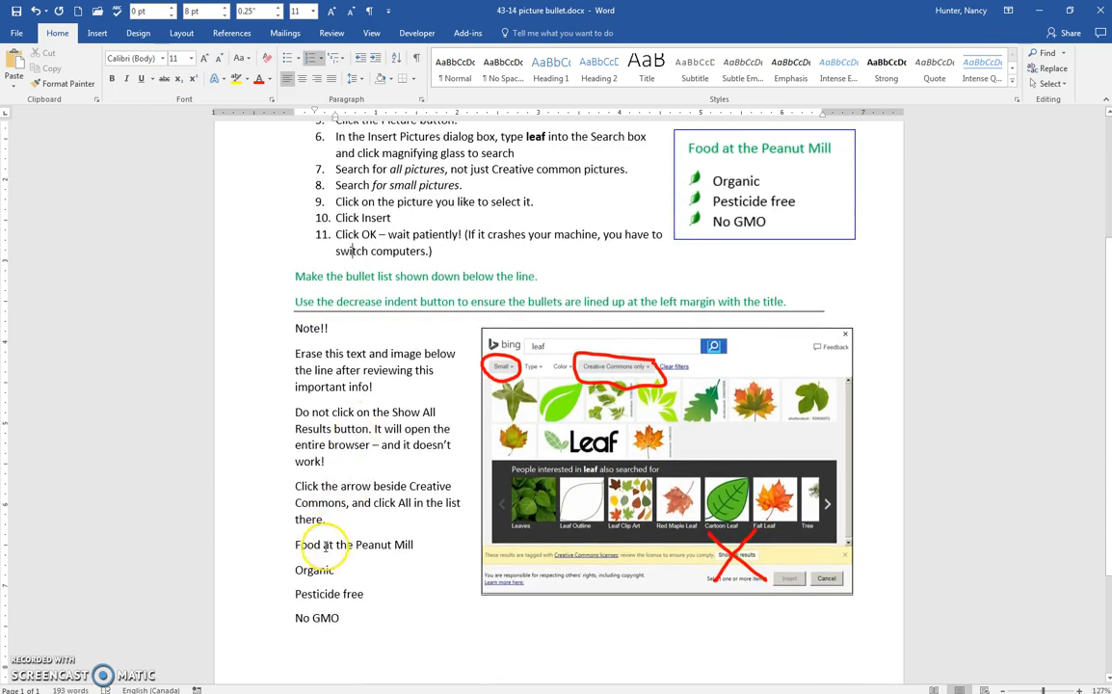
{"action": "double_click", "coordinate": [355, 544]}
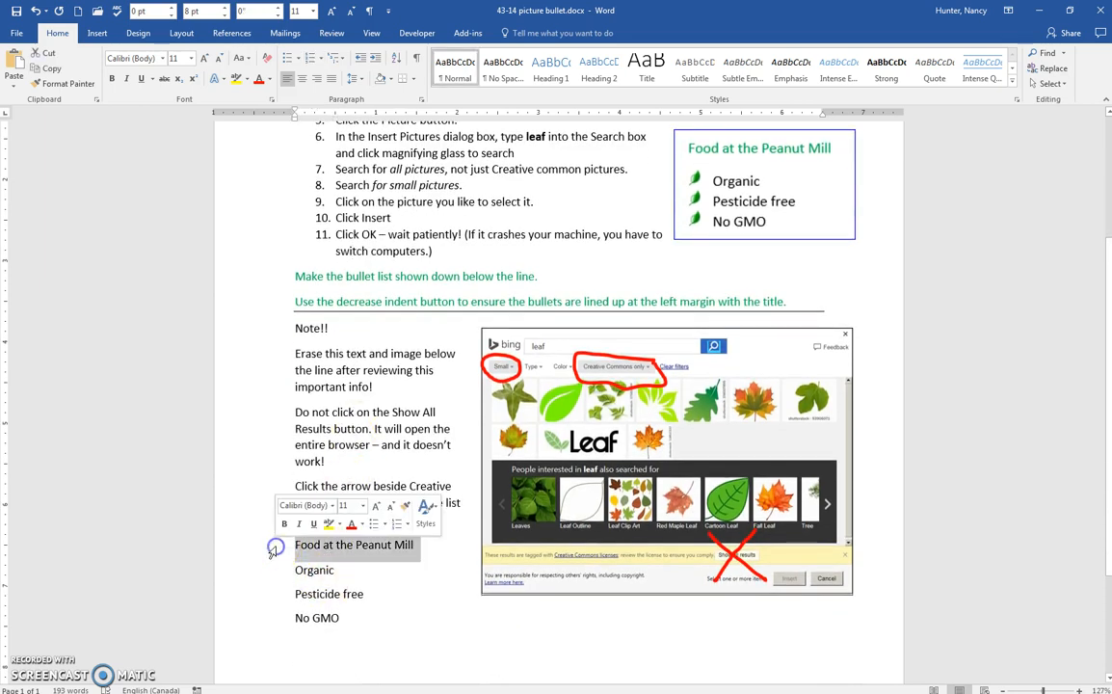
{"action": "left_click", "coordinate": [363, 524]}
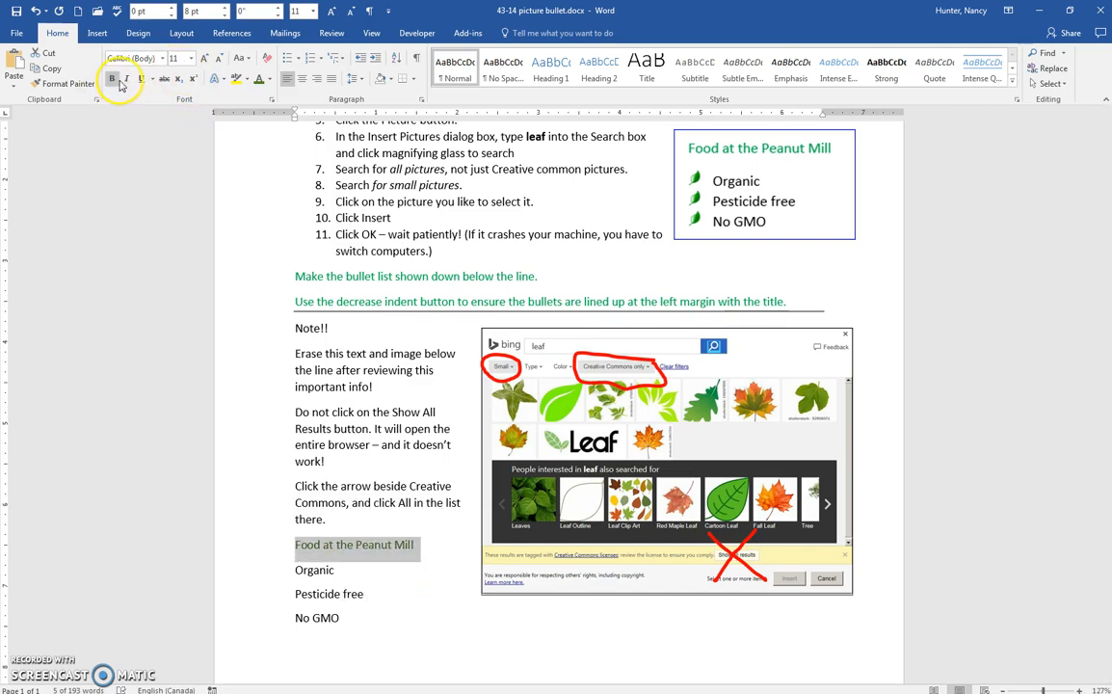
{"action": "left_click", "coordinate": [309, 582]}
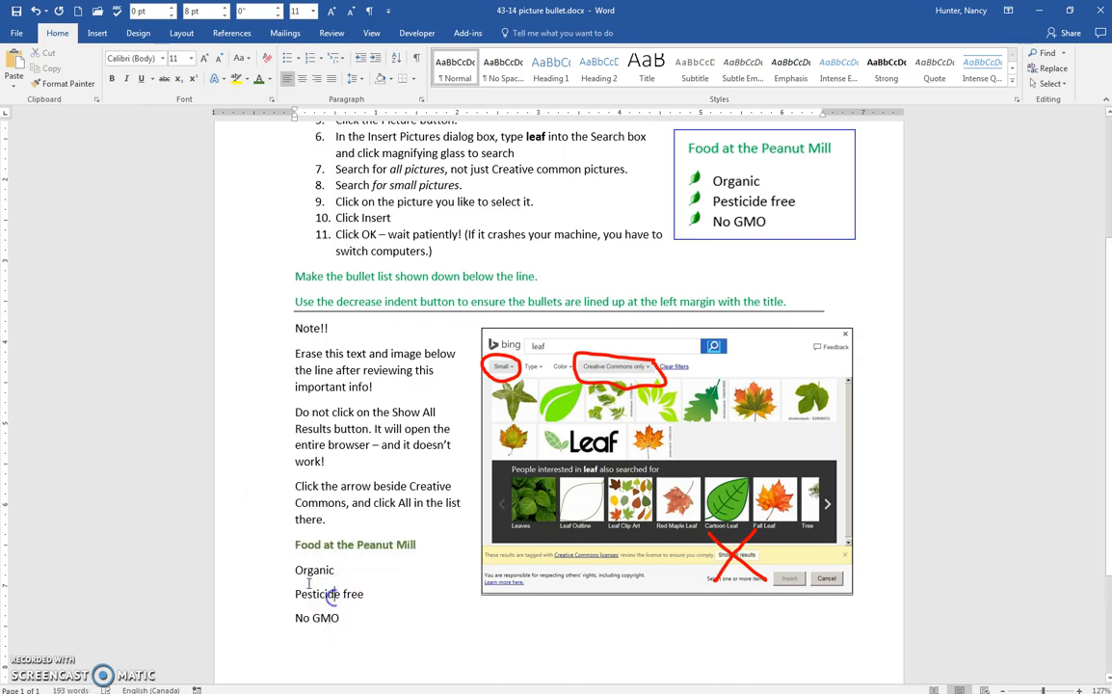
{"action": "left_click_drag", "start_coordinate": [314, 571], "coordinate": [362, 594]}
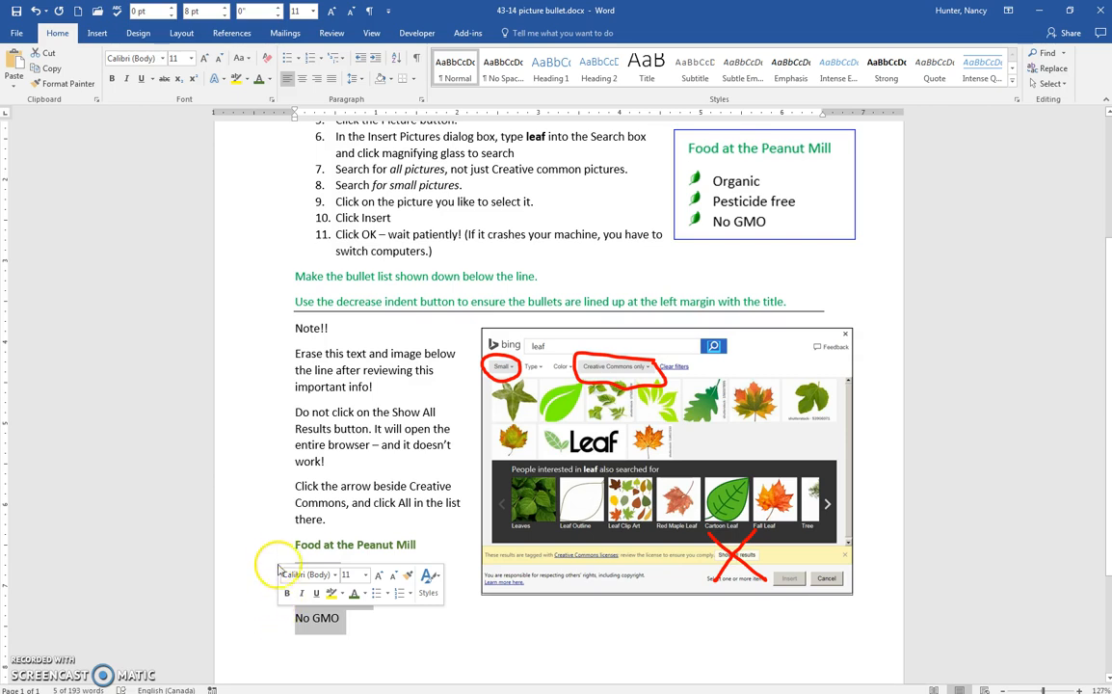
{"action": "mouse_move", "coordinate": [324, 629]}
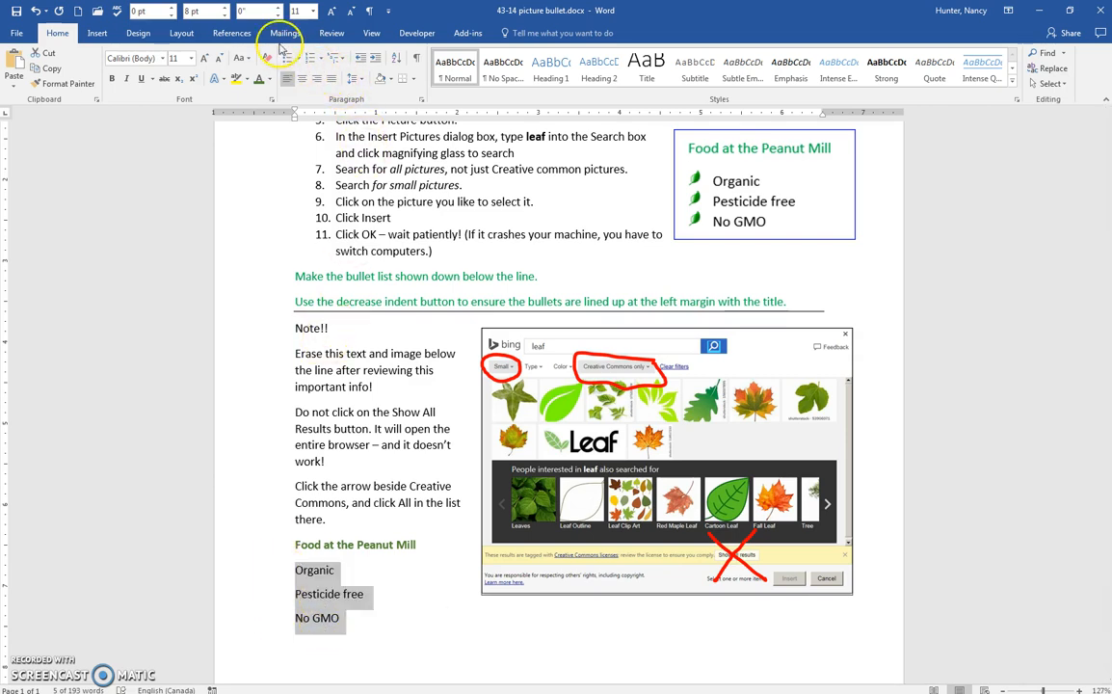
Start defining a new bullet that uses a picture as its character
{"action": "left_click", "coordinate": [291, 58]}
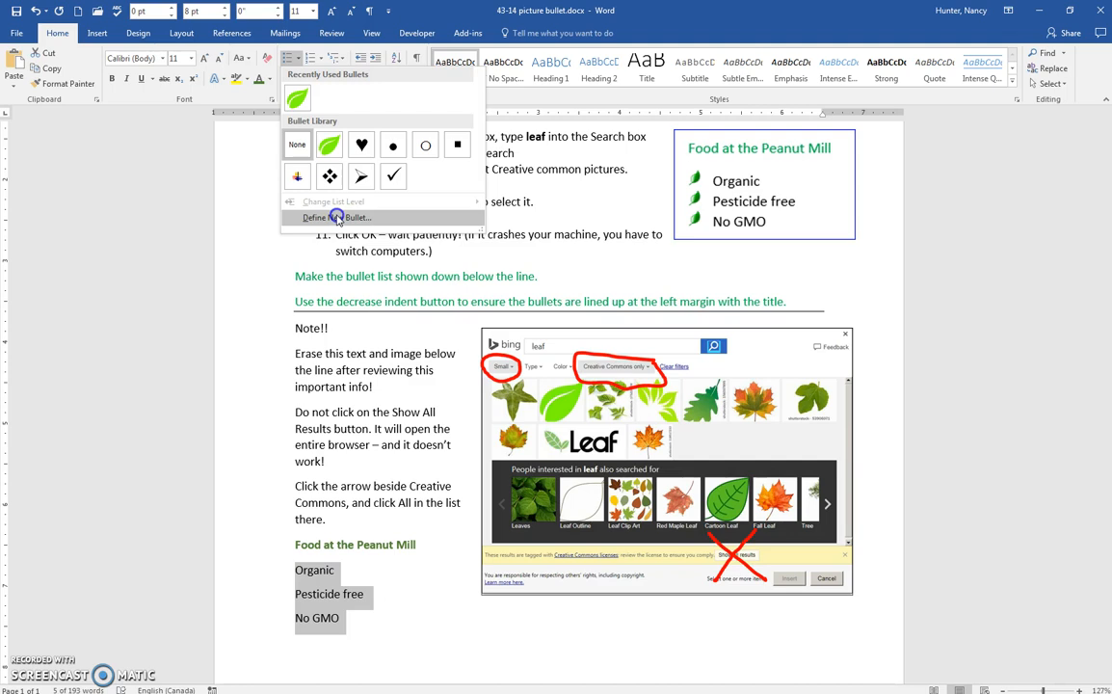
{"action": "left_click", "coordinate": [338, 216]}
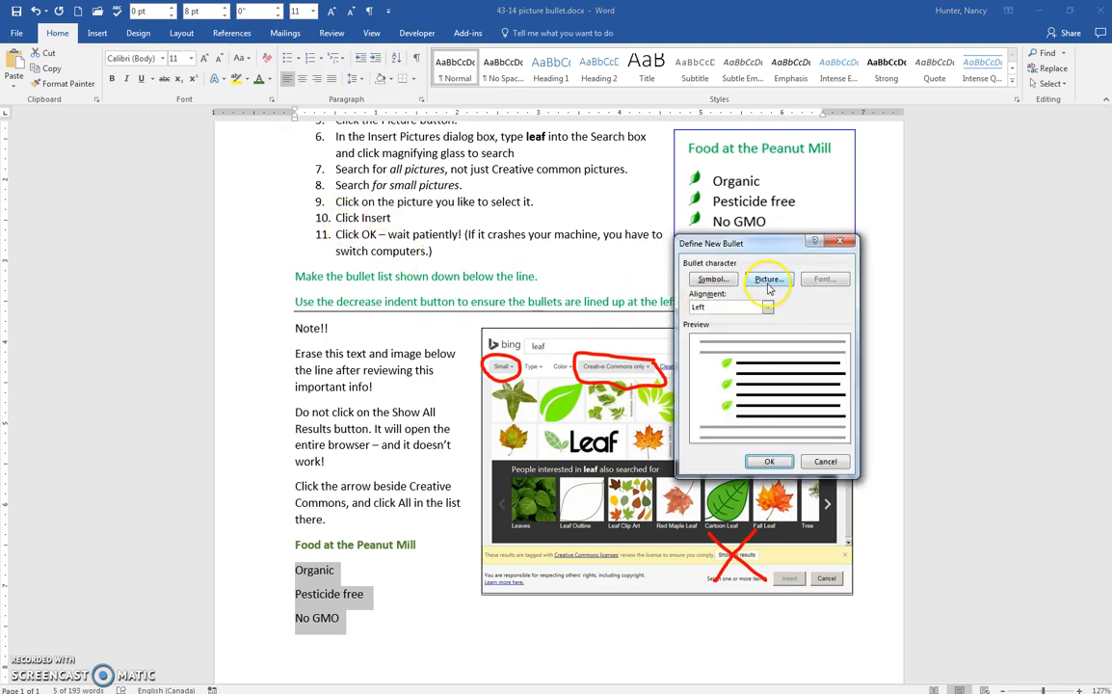
{"action": "left_click", "coordinate": [769, 278]}
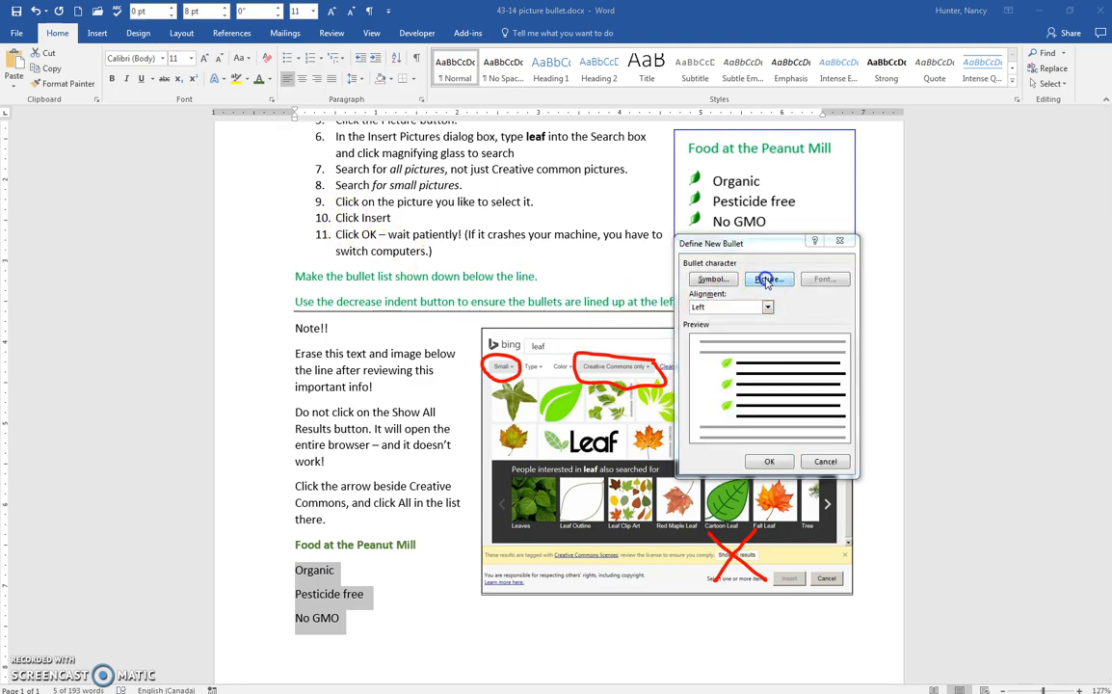
Search Bing for 'leaf' images and widen the licence filter from Creative Commons only to All
{"action": "left_click", "coordinate": [767, 277]}
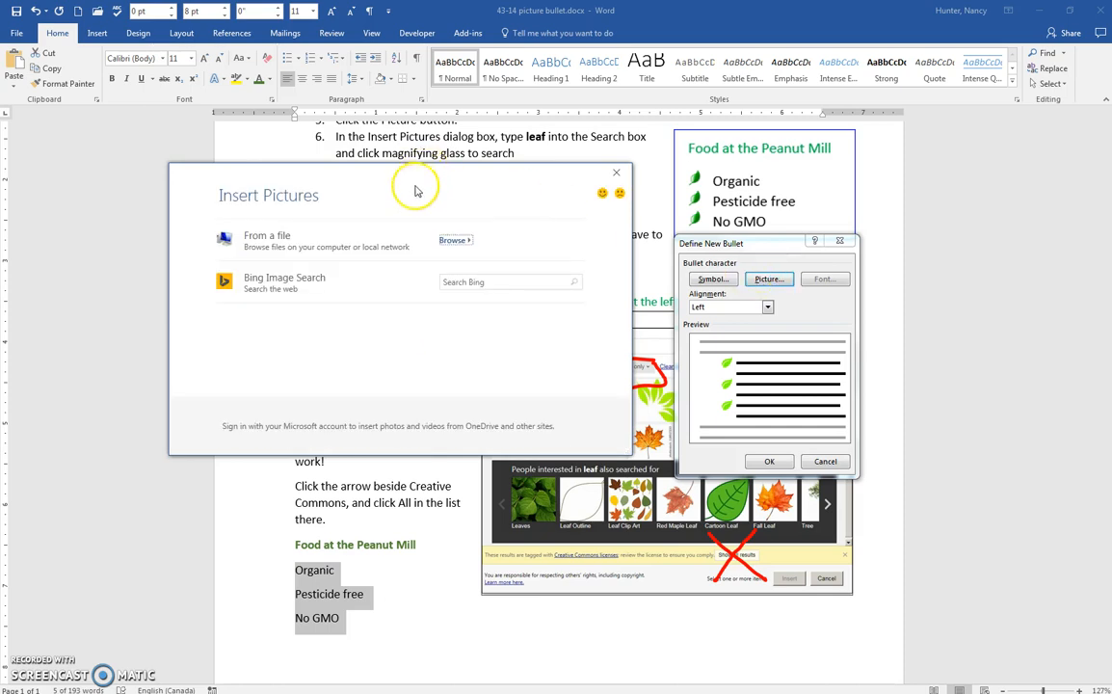
{"action": "left_click", "coordinate": [447, 297]}
{"action": "type", "text": "leaf"}
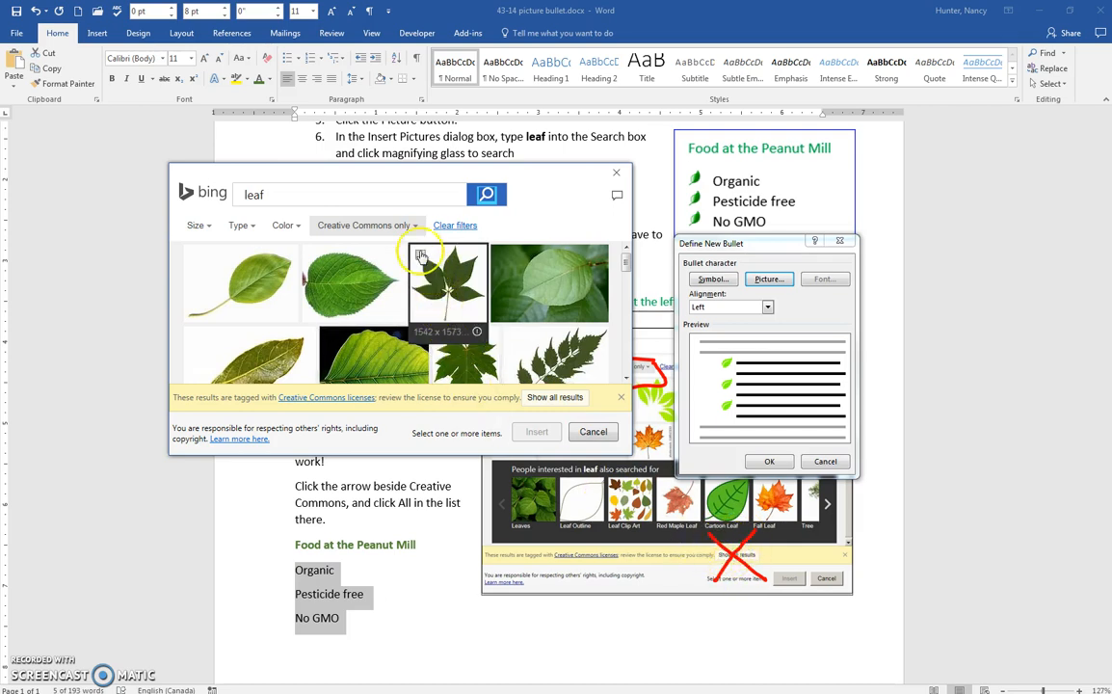
{"action": "left_click", "coordinate": [366, 224]}
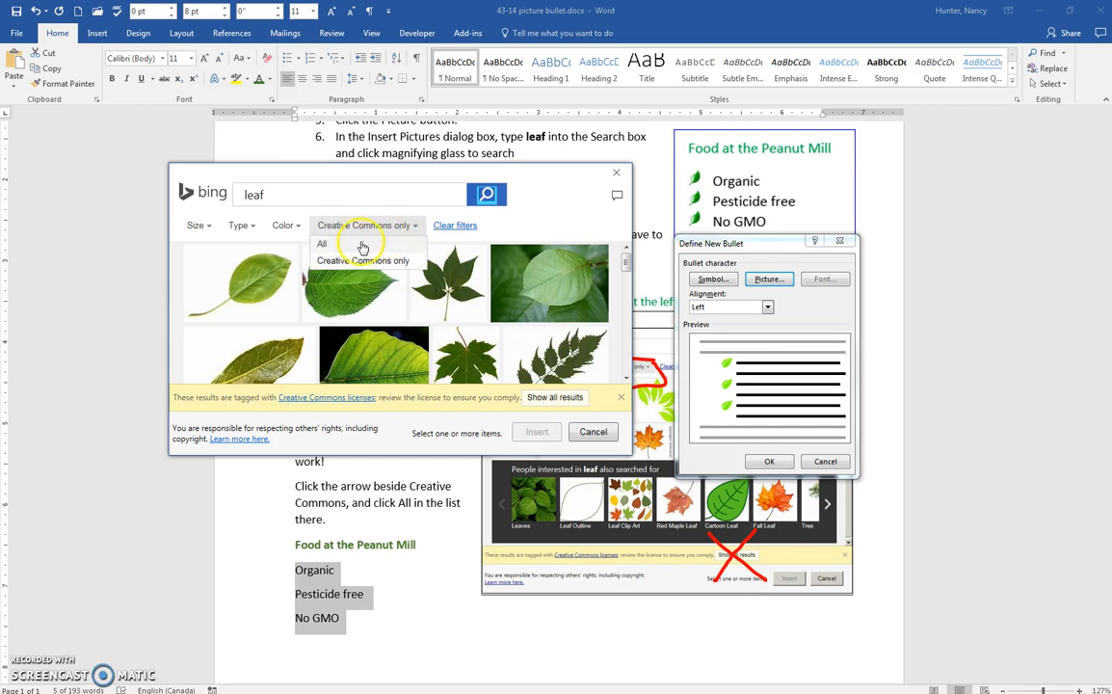
{"action": "left_click", "coordinate": [322, 243]}
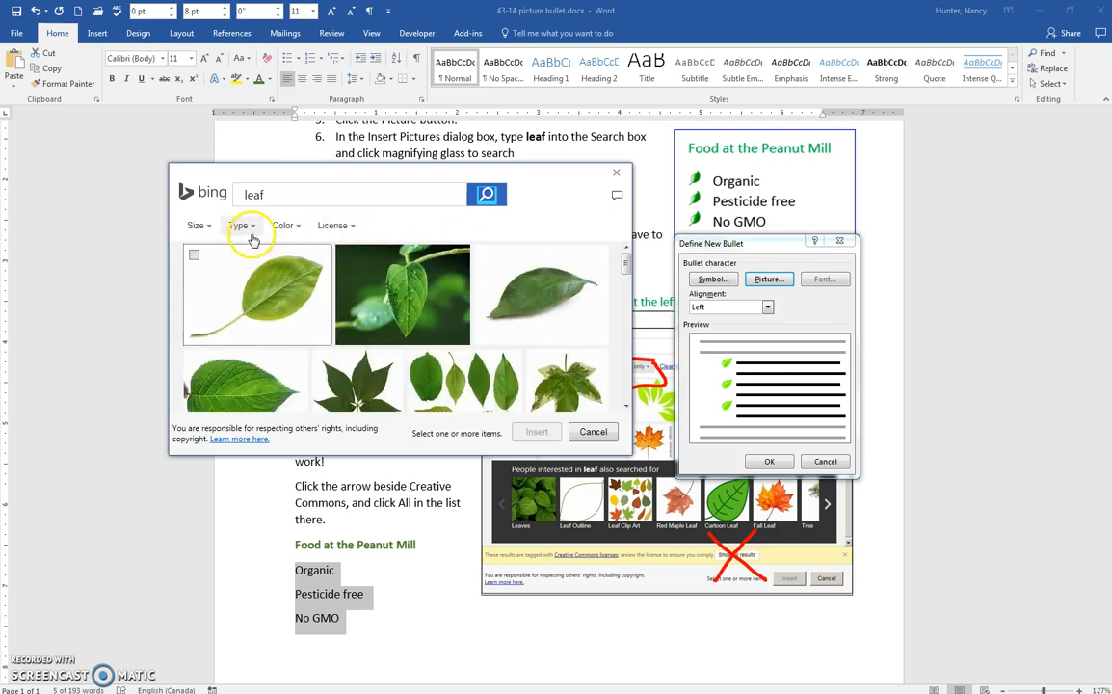
{"action": "left_click", "coordinate": [195, 224]}
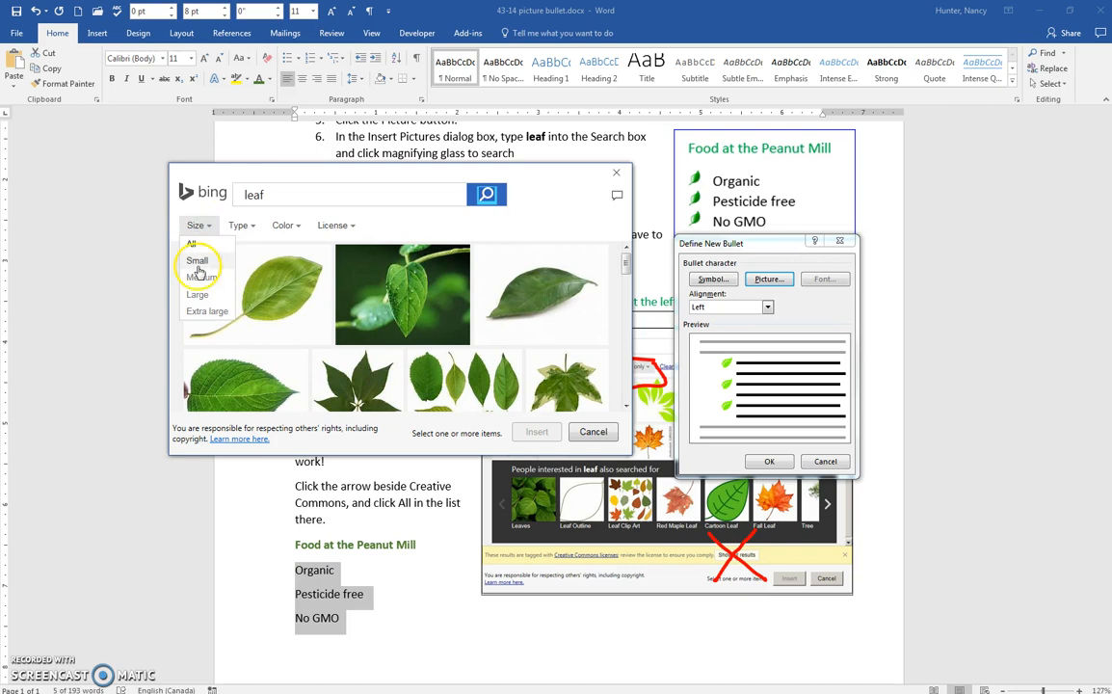
Filter the leaf results to Small images and select the simple green leaf picture
{"action": "left_click", "coordinate": [197, 260]}
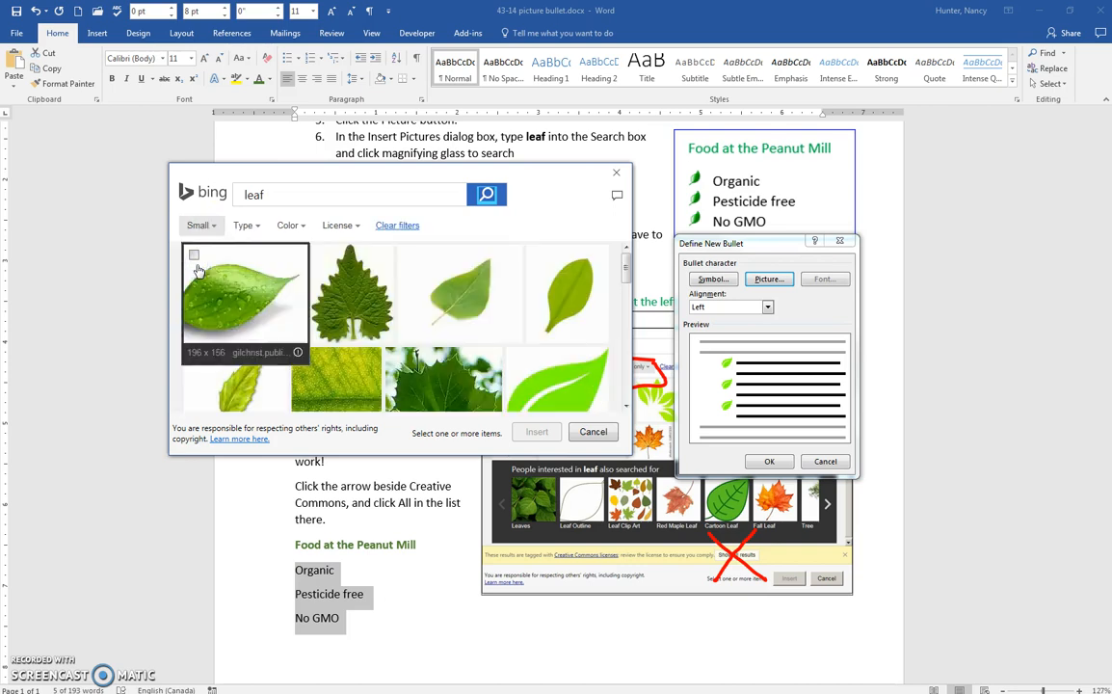
{"action": "mouse_move", "coordinate": [488, 287]}
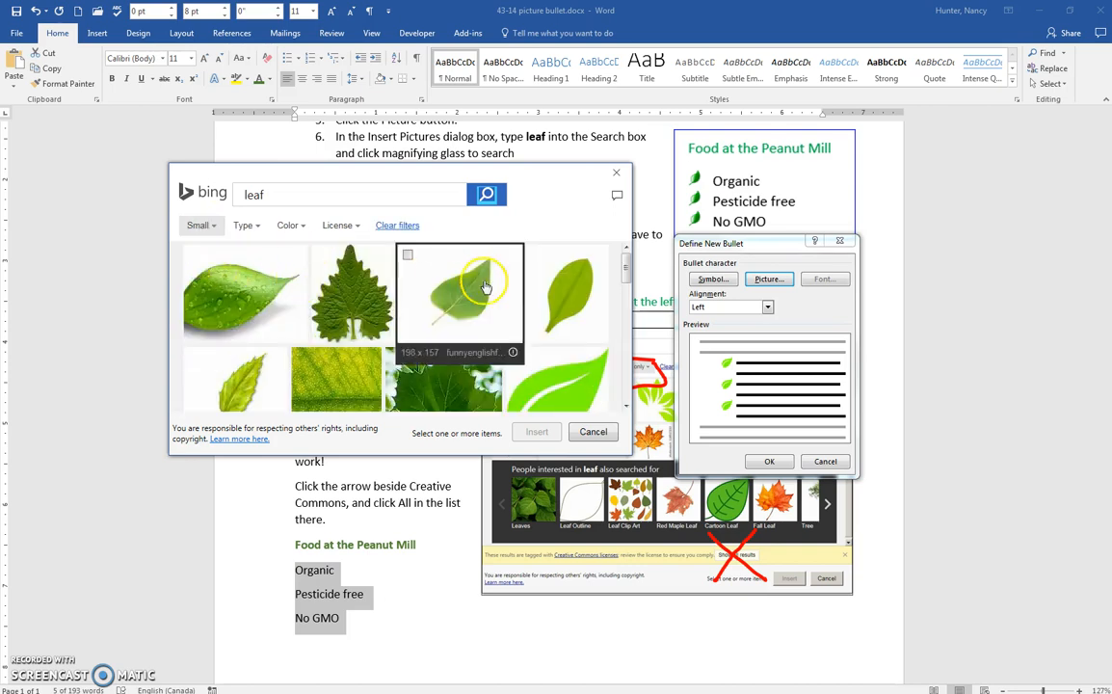
{"action": "mouse_move", "coordinate": [624, 409]}
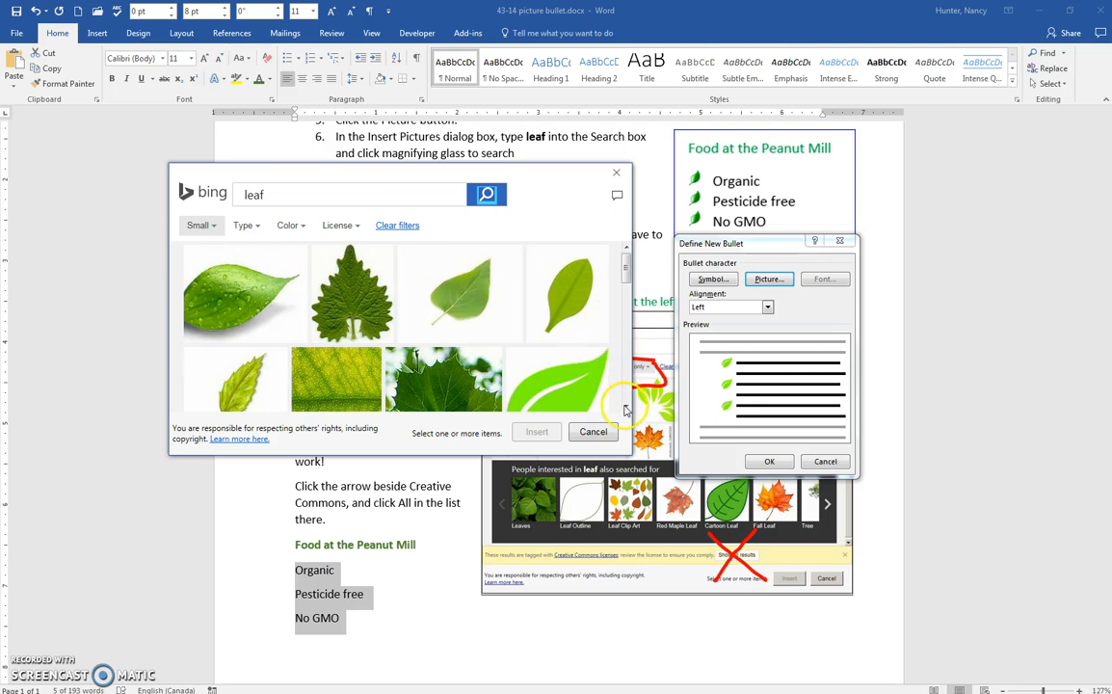
{"action": "scroll", "scroll_direction": "down", "scroll_amount": 3}
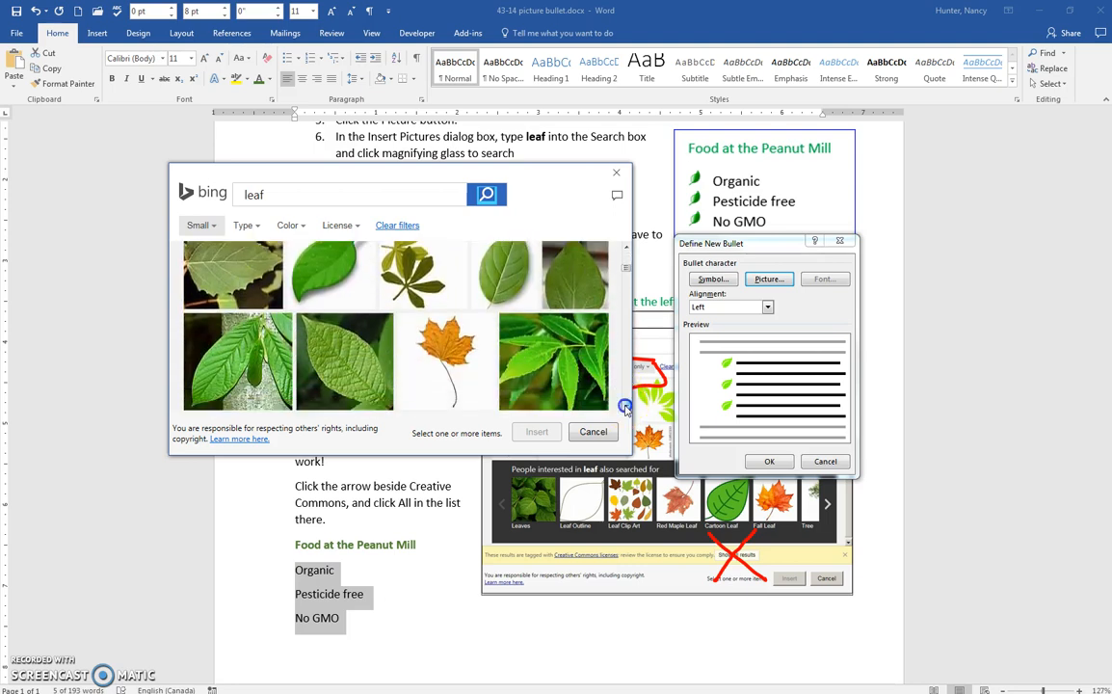
{"action": "scroll", "scroll_direction": "down", "scroll_amount": 3}
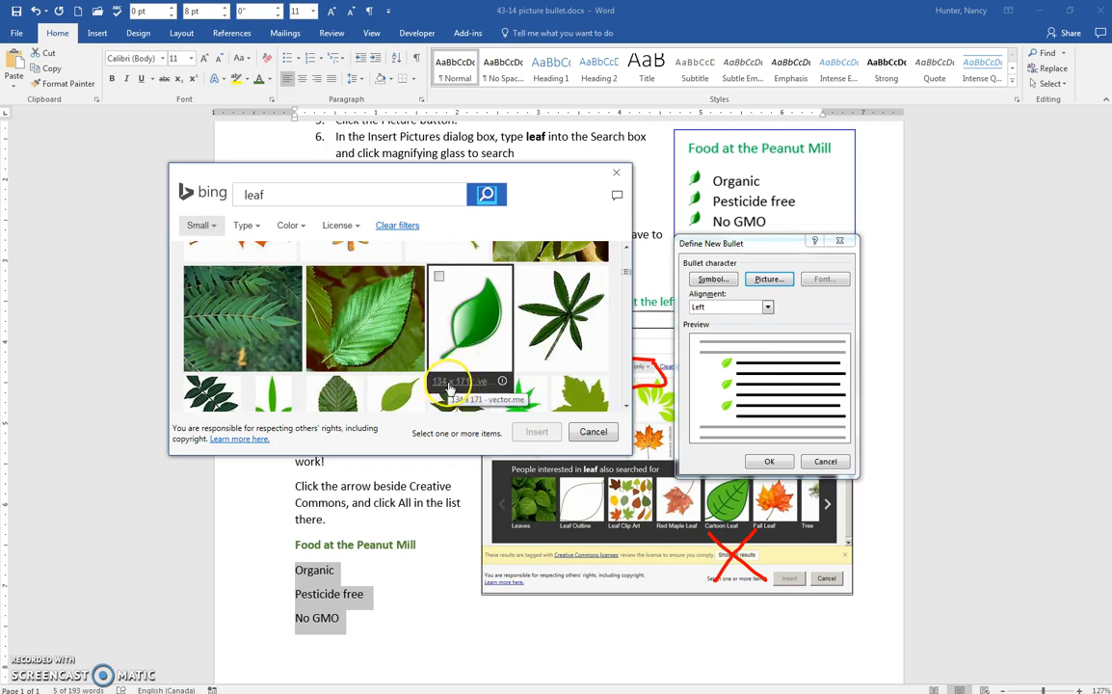
{"action": "mouse_move", "coordinate": [270, 357]}
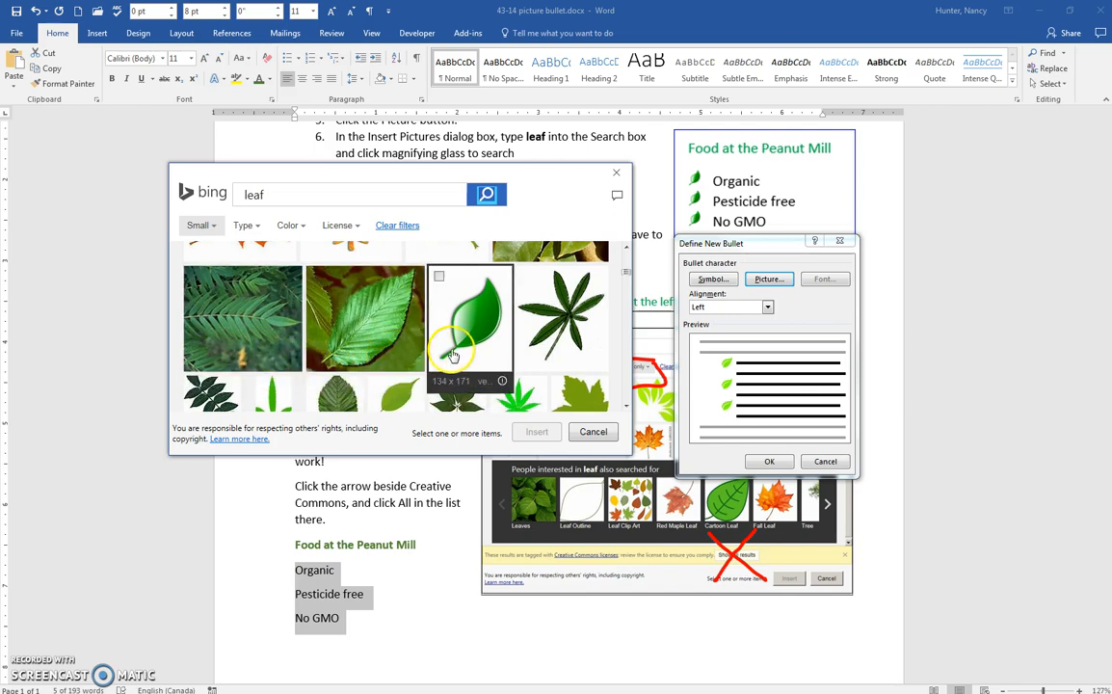
{"action": "left_click", "coordinate": [471, 318]}
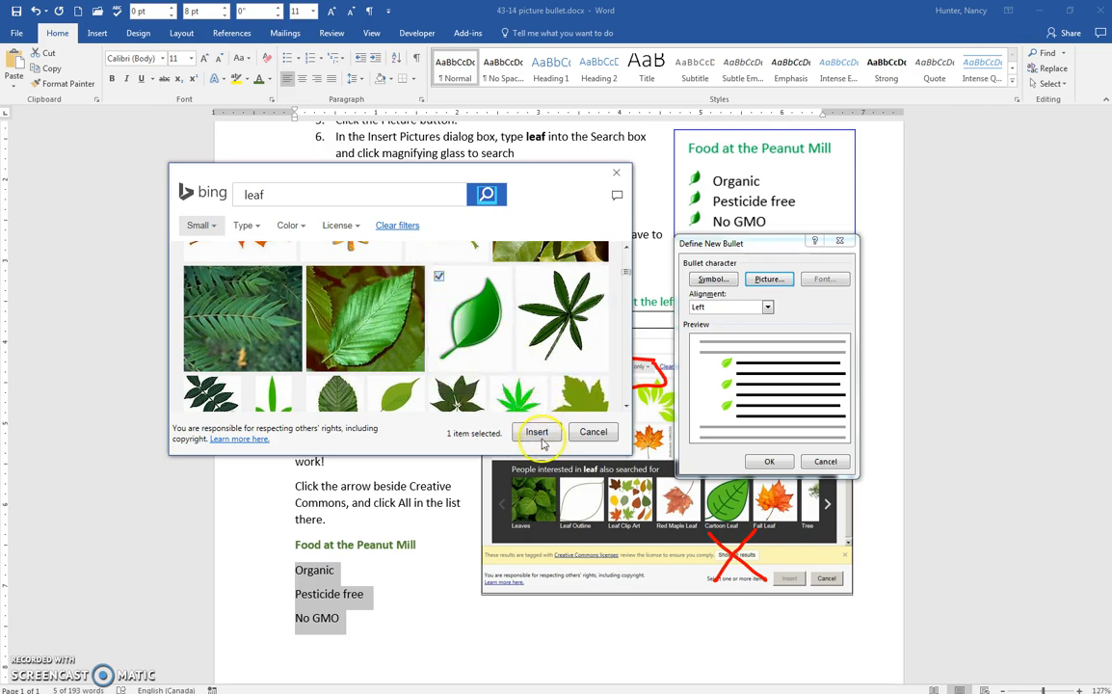
Insert the leaf as the new bullet and apply it to the Organic, Pesticide free and No GMO items
{"action": "left_click", "coordinate": [537, 432]}
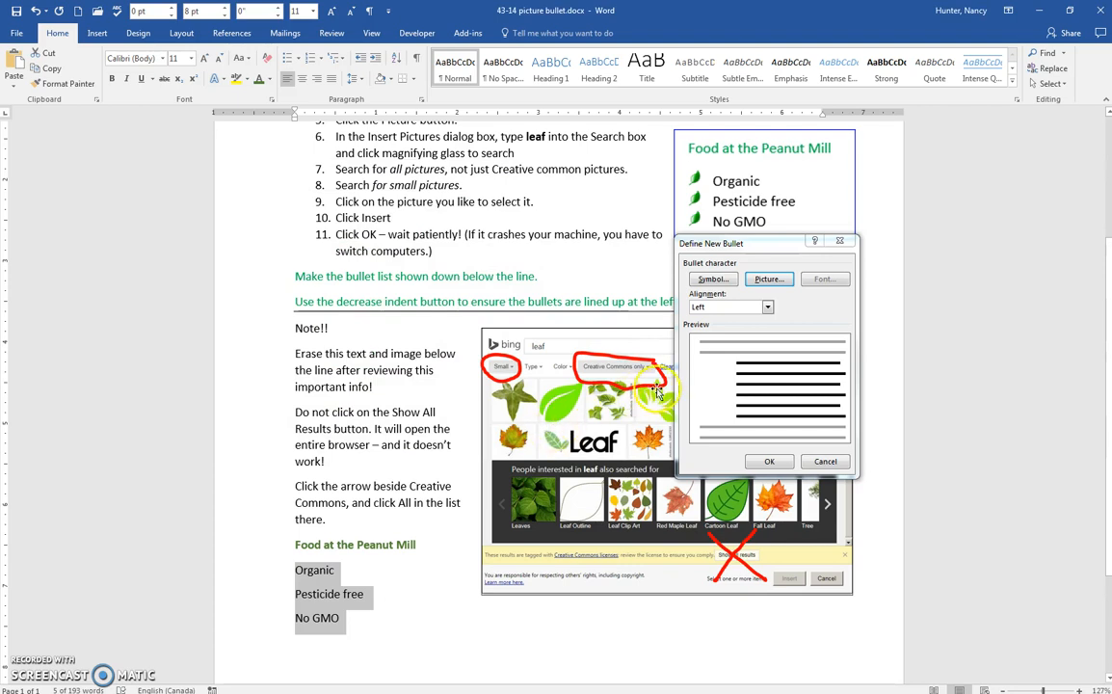
{"action": "mouse_move", "coordinate": [723, 375]}
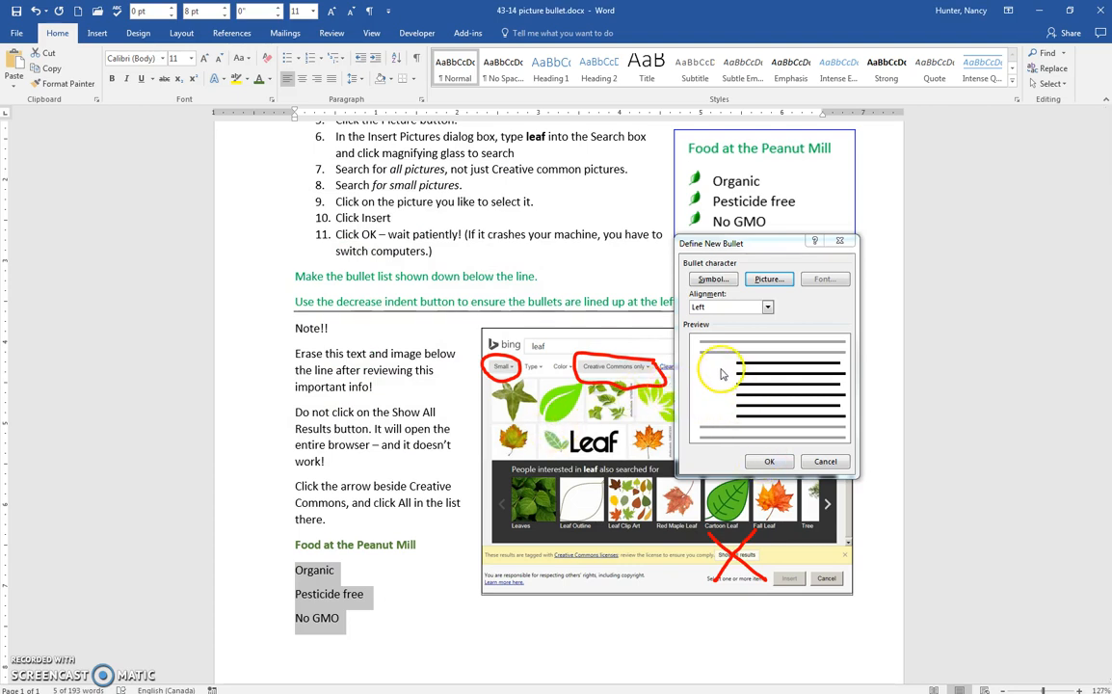
{"action": "mouse_move", "coordinate": [740, 432]}
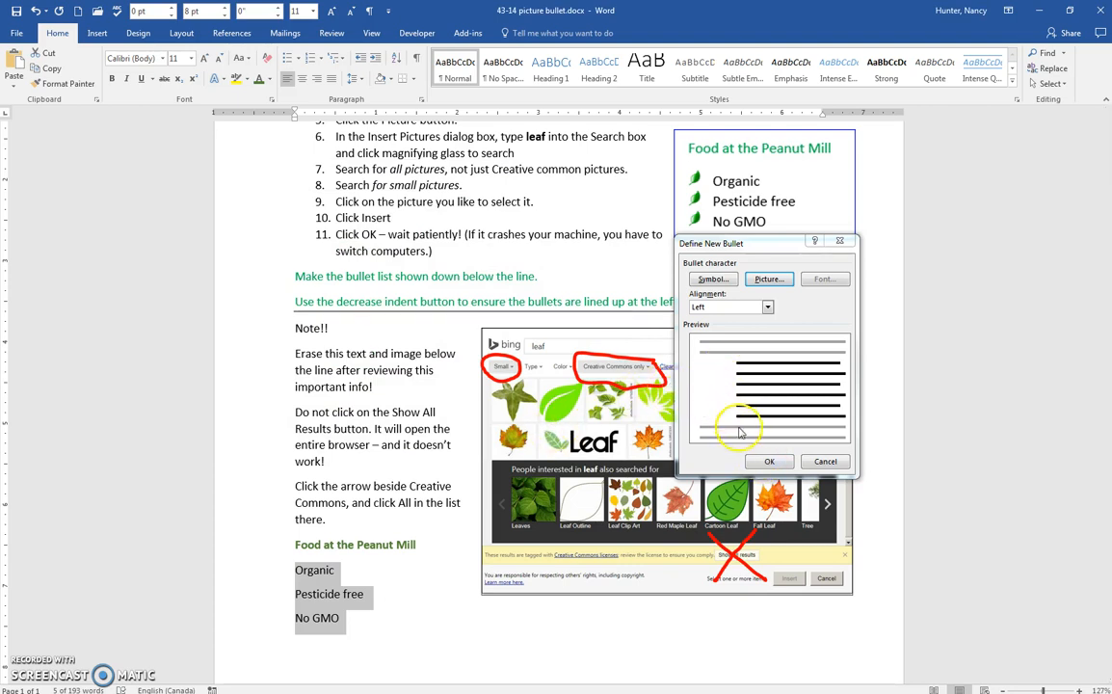
{"action": "left_click", "coordinate": [769, 461]}
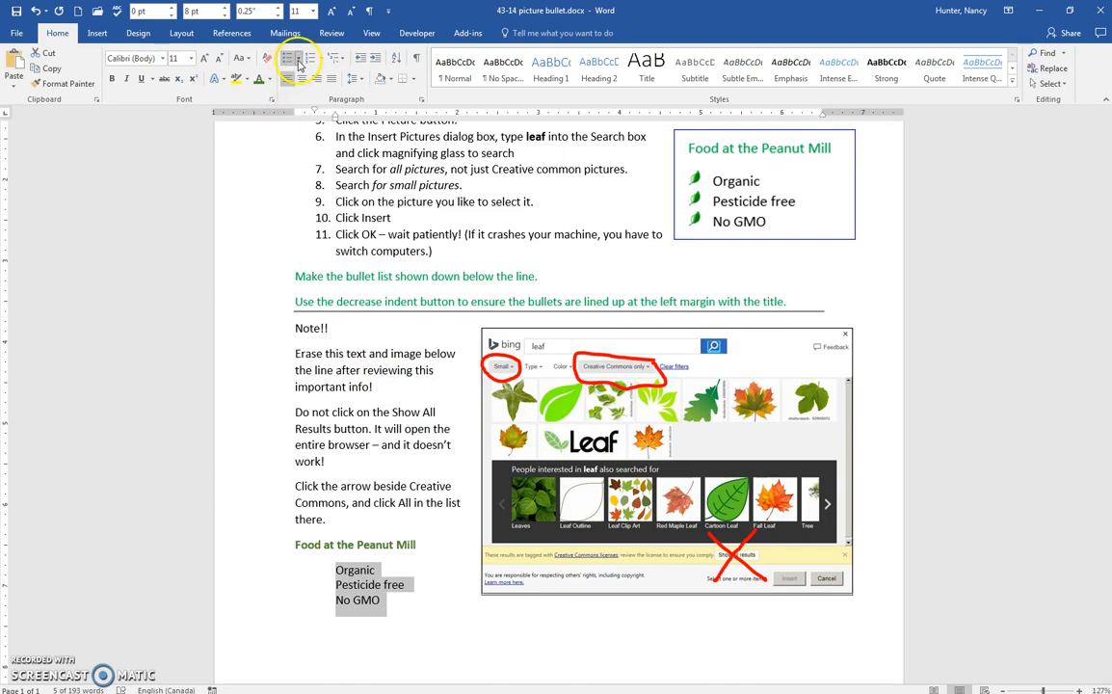
{"action": "left_click", "coordinate": [297, 60]}
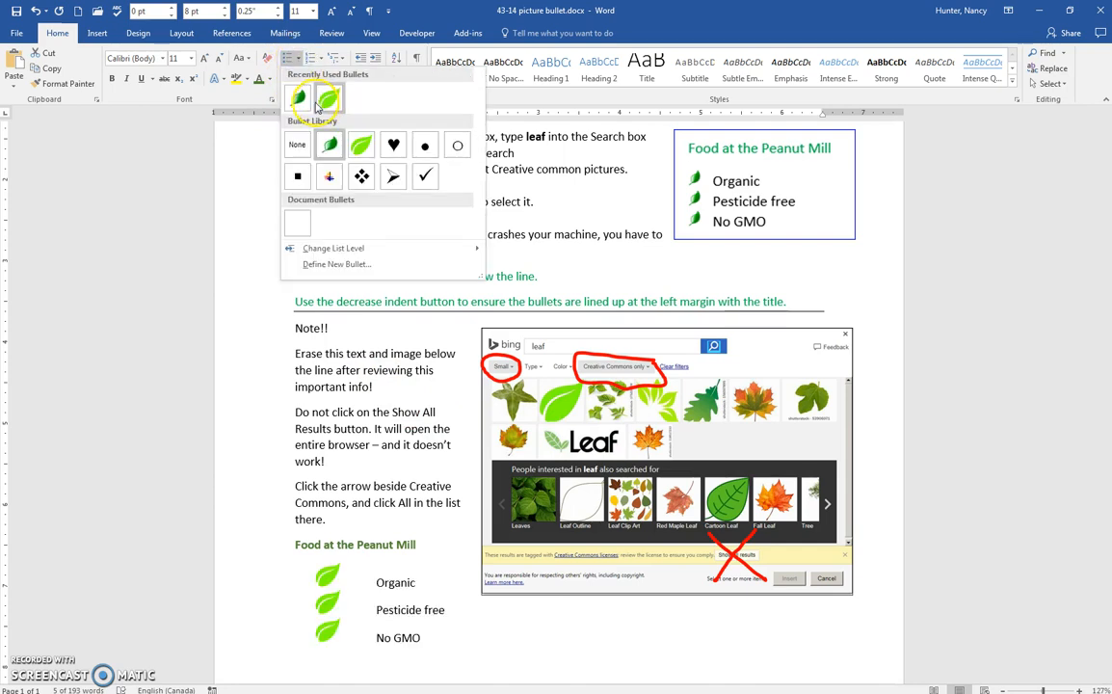
{"action": "left_click", "coordinate": [297, 100]}
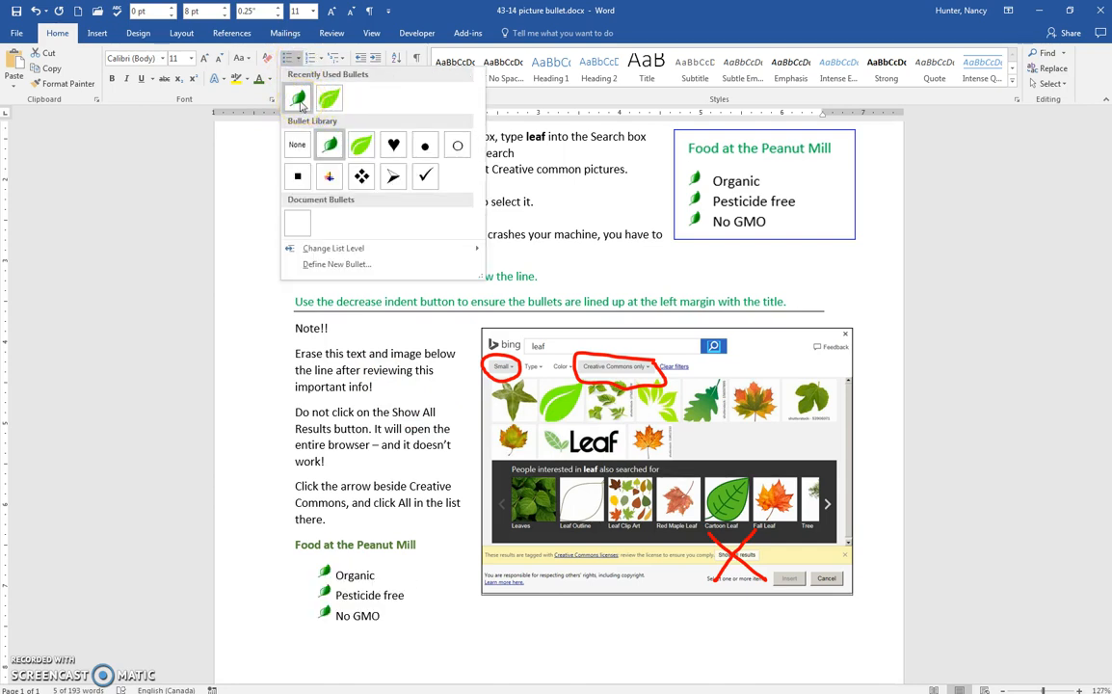